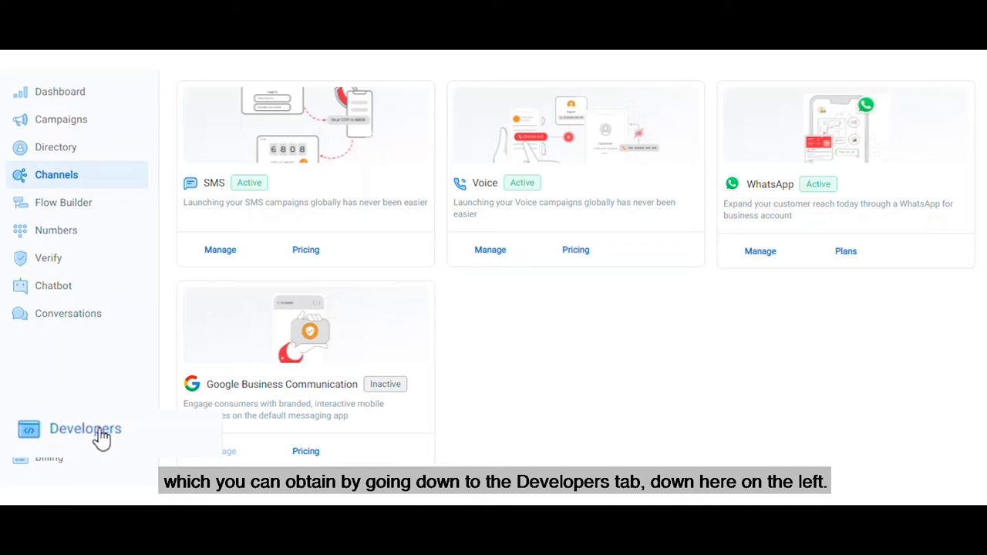
Step: Go to the Developers page from the left sidebar
{"action": "left_click", "coordinate": [74, 428]}
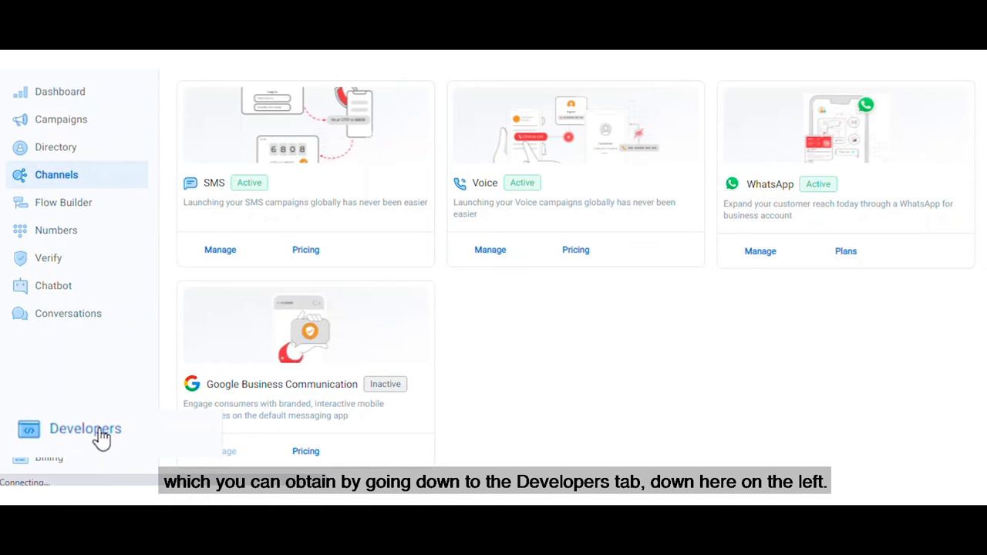
Step: Generate a new API key titled 'test' and save it
{"action": "left_click", "coordinate": [86, 429]}
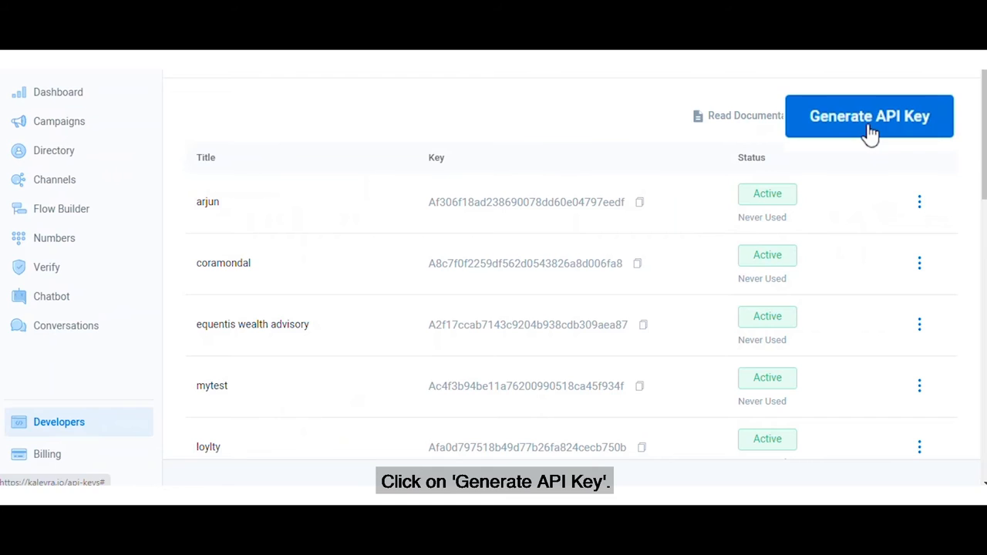
{"action": "left_click", "coordinate": [869, 116]}
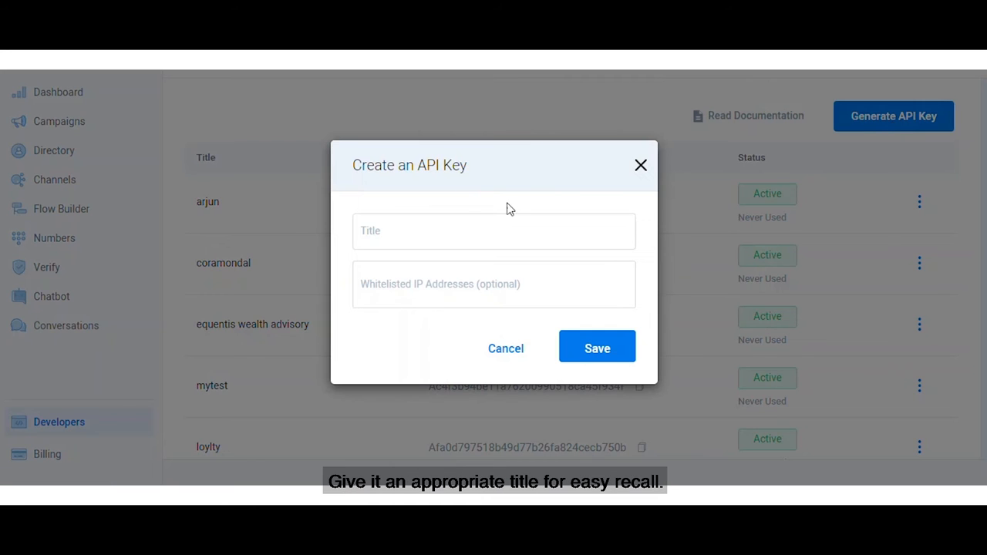
{"action": "type", "text": "test"}
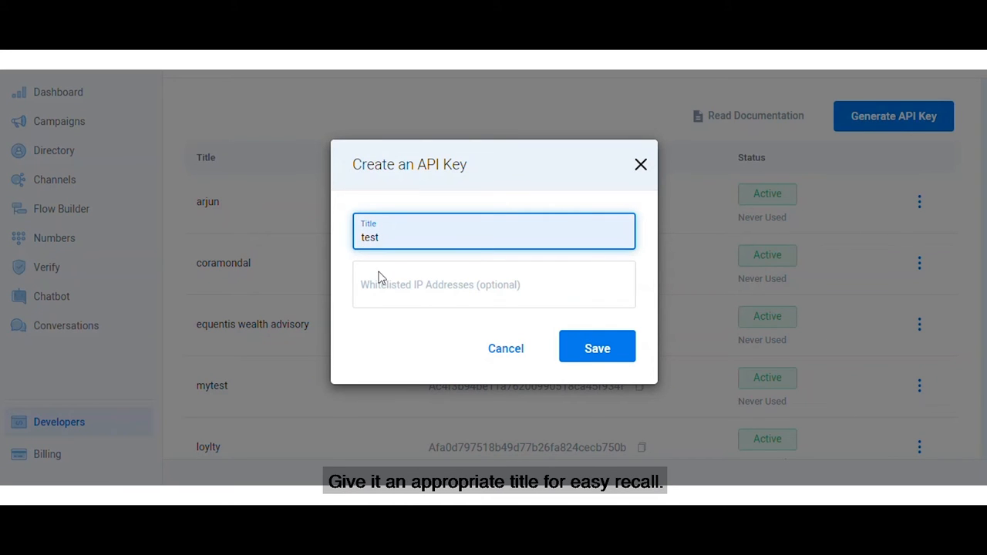
{"action": "left_click", "coordinate": [493, 284]}
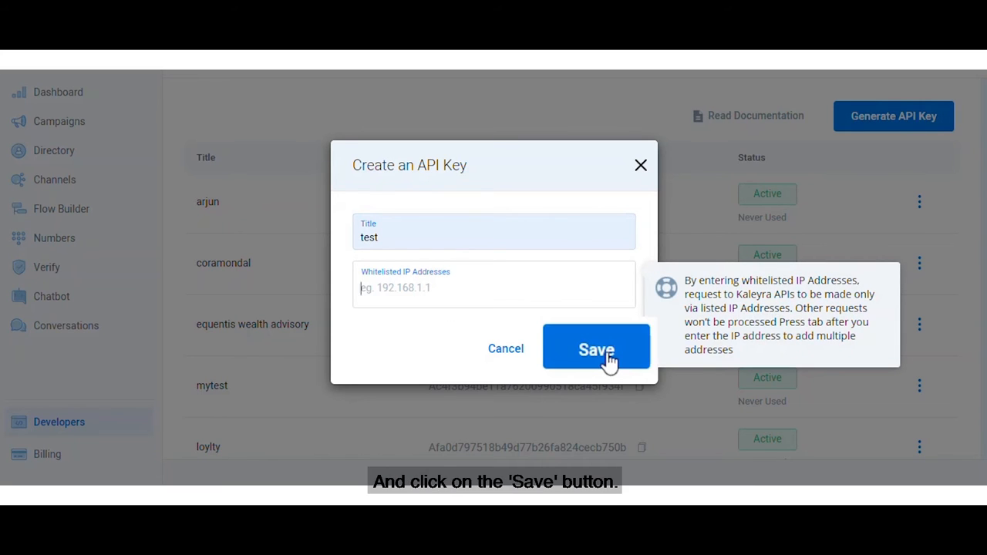
{"action": "left_click", "coordinate": [596, 349]}
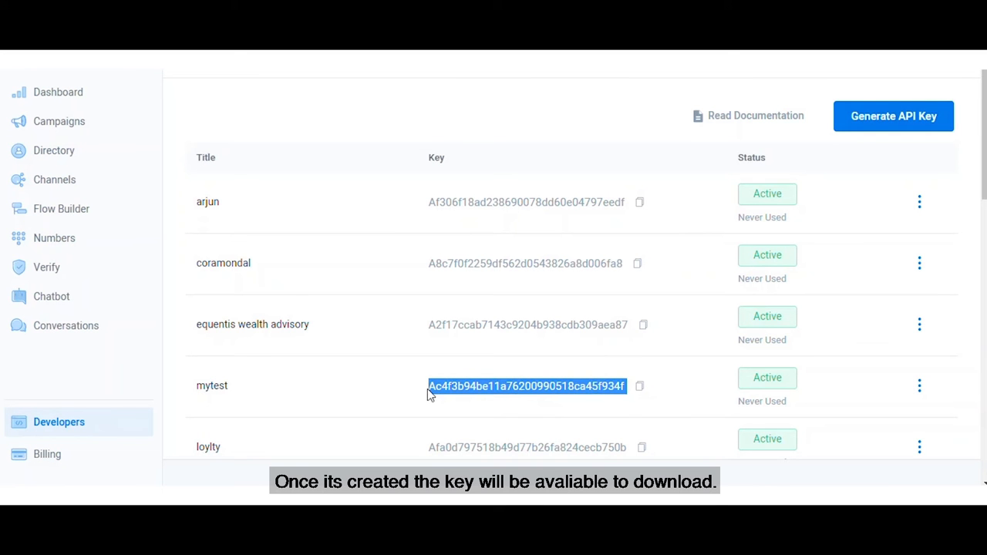
Step: Scroll through the API keys table to review each key's Active status
{"action": "scroll", "scroll_direction": "down", "scroll_amount": 3}
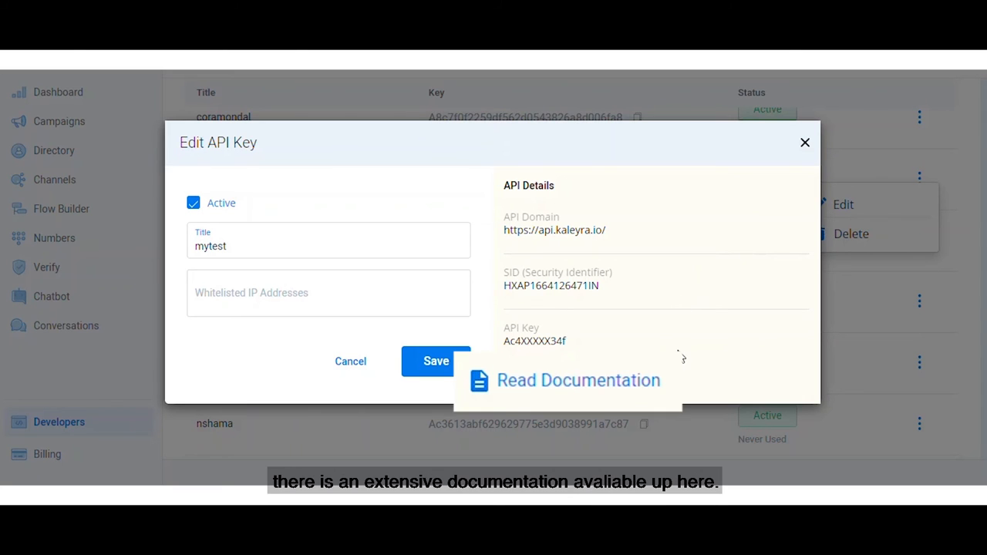
{"action": "mouse_move", "coordinate": [579, 380]}
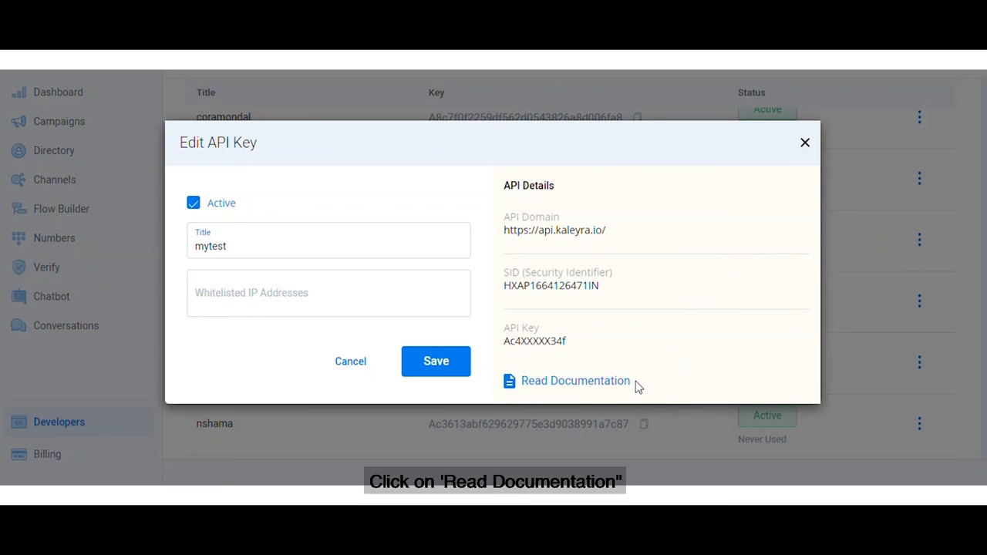
Step: Open the API documentation link from the mytest key's API Details panel
{"action": "left_click", "coordinate": [575, 380]}
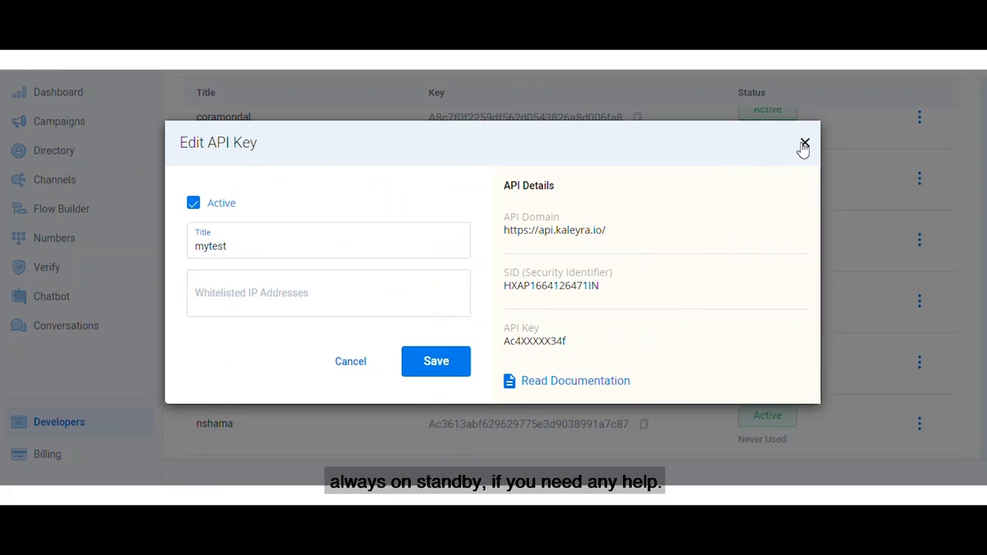
{"action": "mouse_move", "coordinate": [777, 147]}
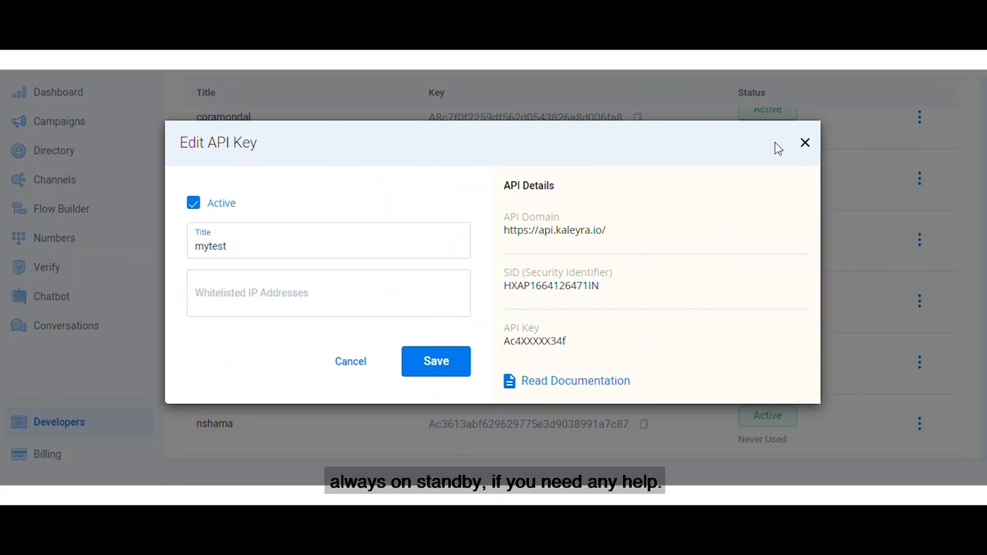